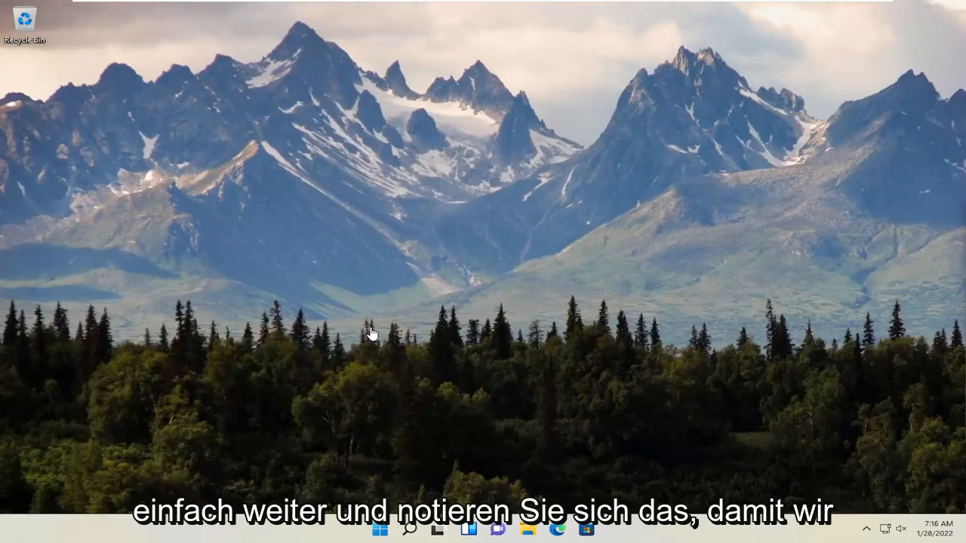
Launch Settings from the pinned apps in the Start menu.
left_click(379, 529)
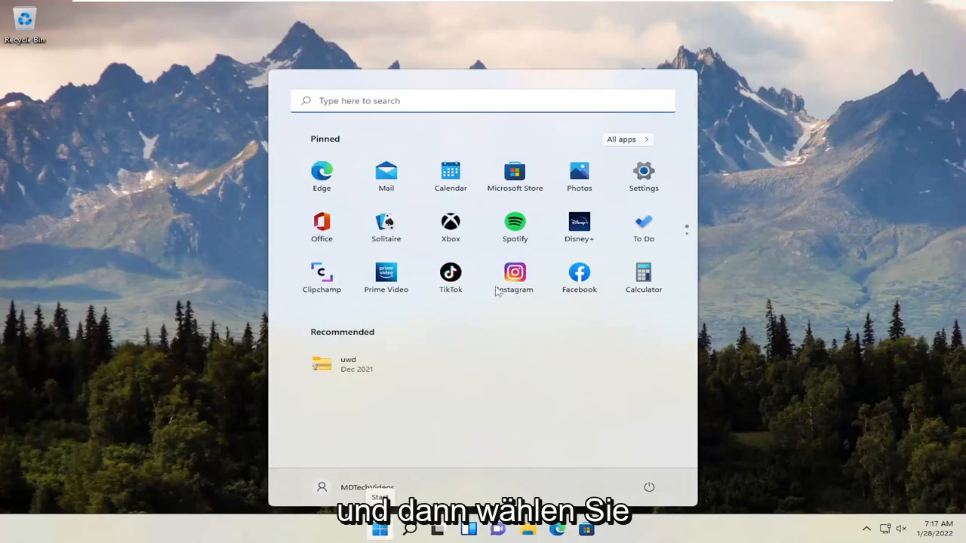
left_click(643, 170)
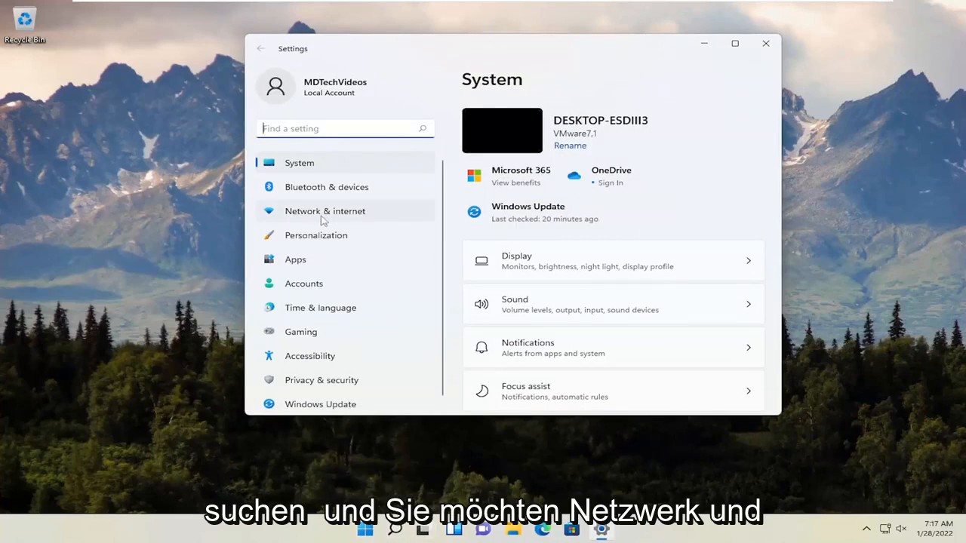
Open Network & internet, then Advanced network settings, scrolling to the reset option.
left_click(324, 211)
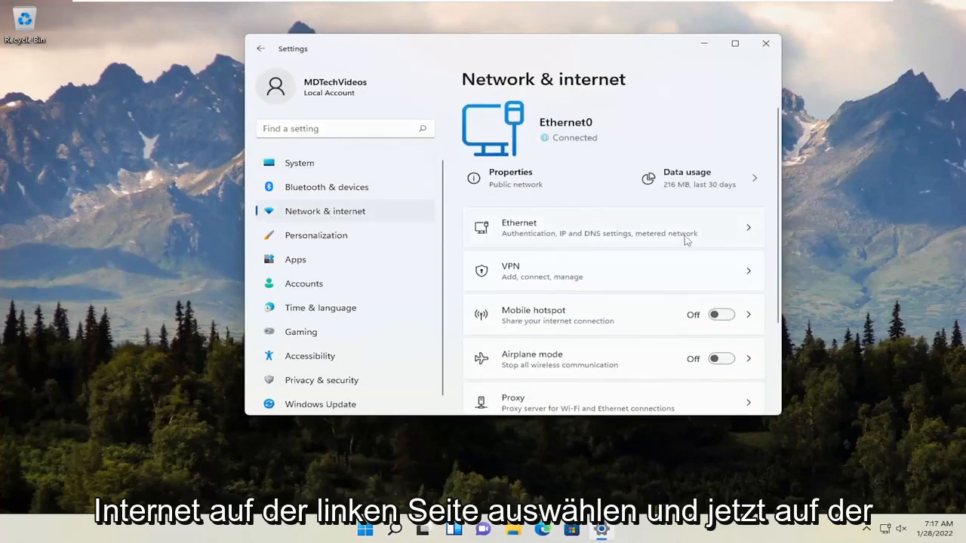
scroll("down", 3)
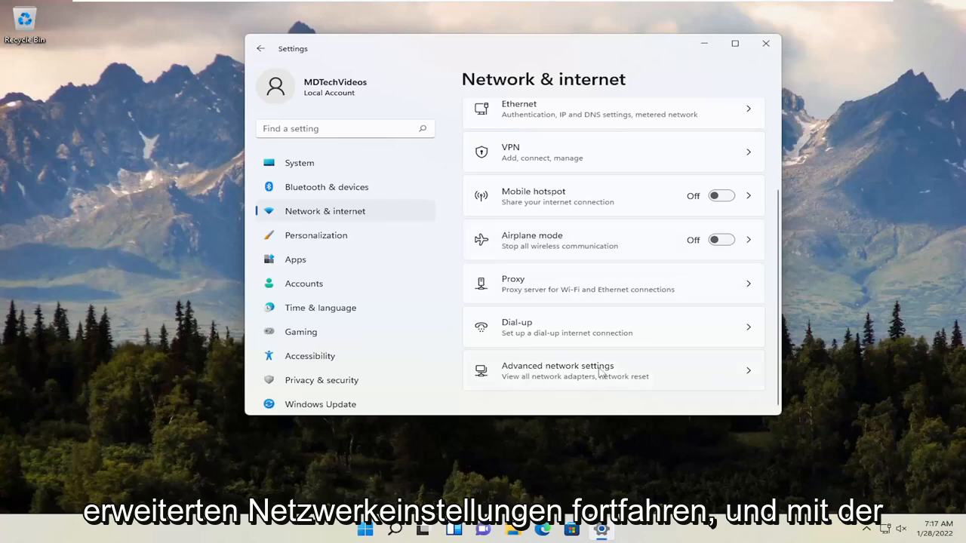
left_click(558, 371)
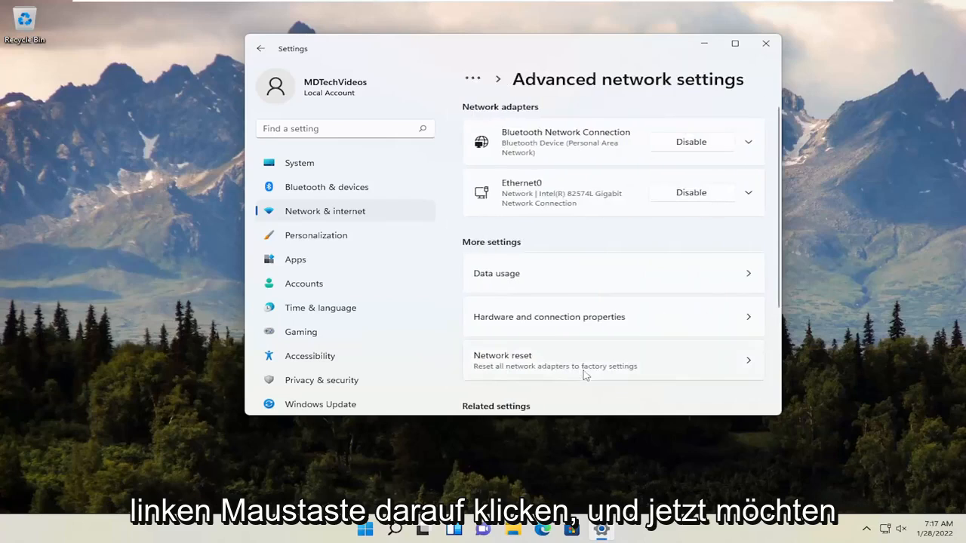
scroll("down", 3)
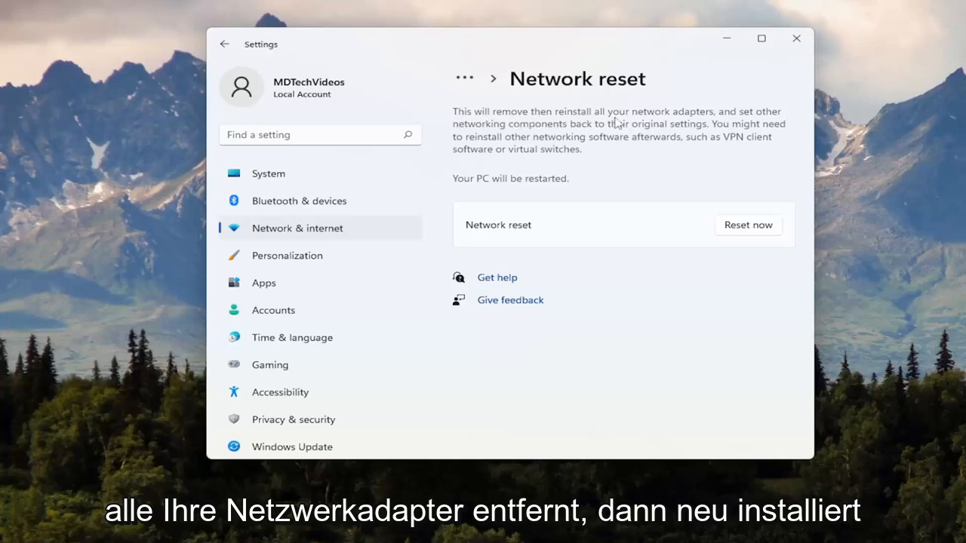
mouse_move(540, 135)
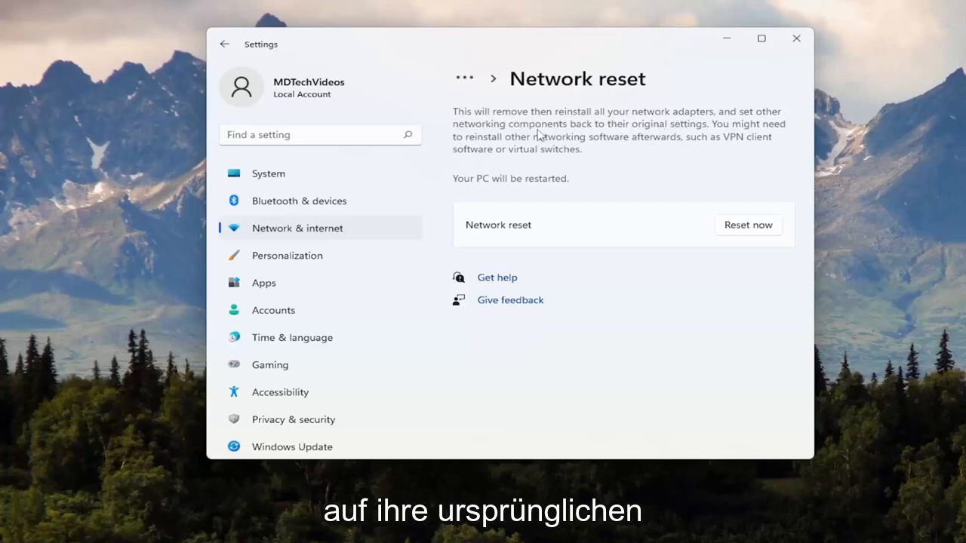
mouse_move(675, 140)
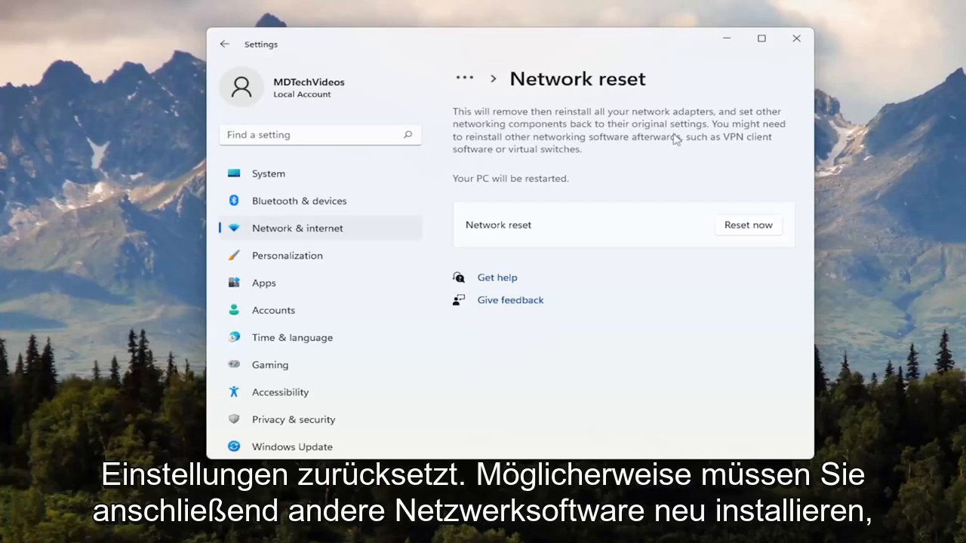
mouse_move(618, 149)
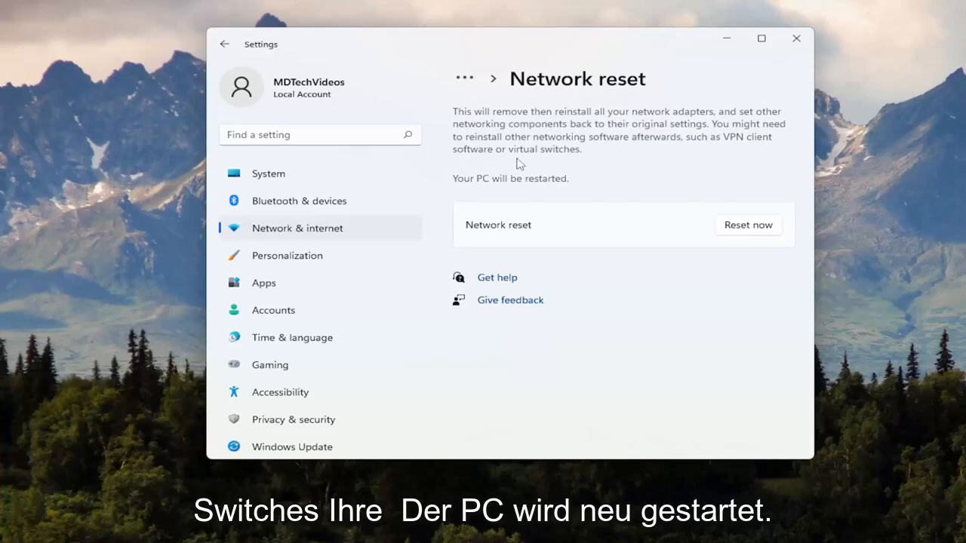
mouse_move(516, 187)
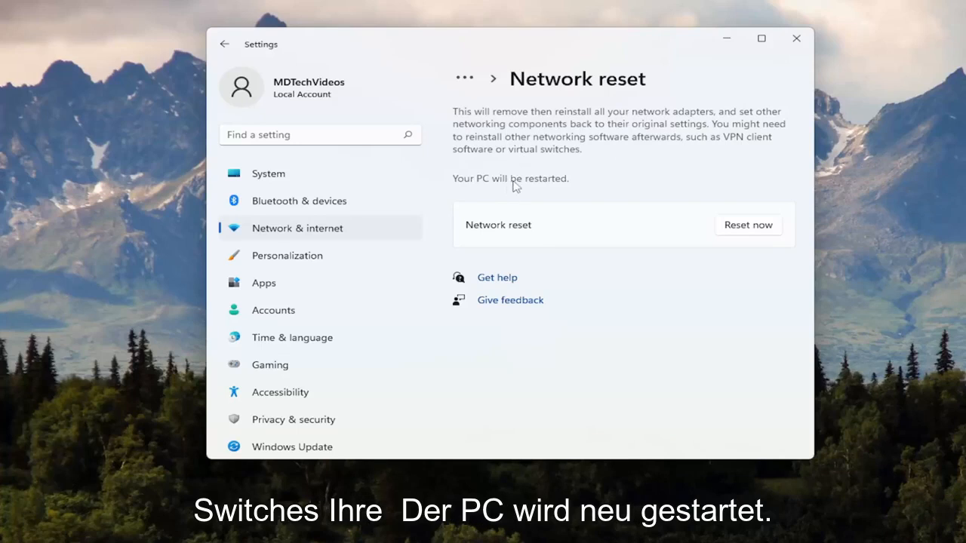
Reset network now, confirm Yes, dismiss the 5-minute sign-out notice, and close Settings.
left_click(747, 225)
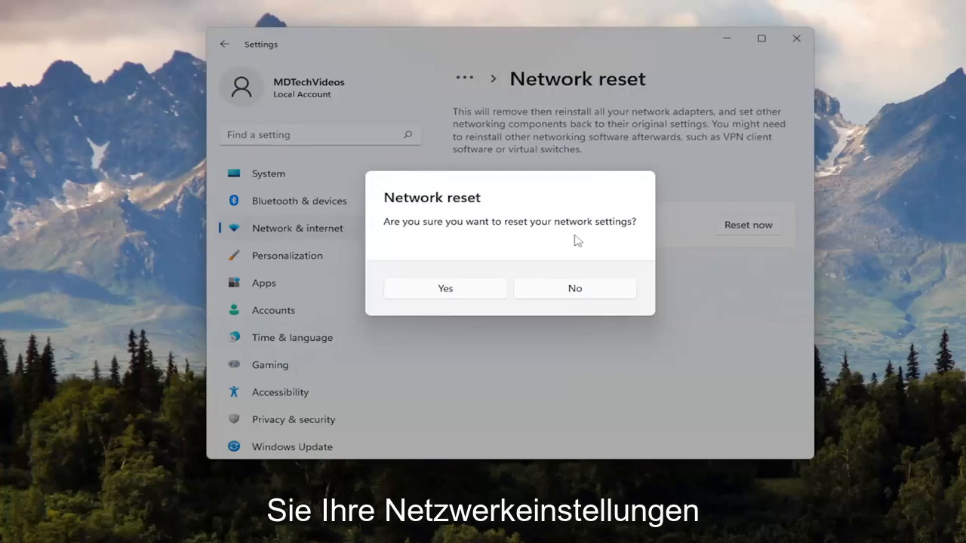
left_click(445, 288)
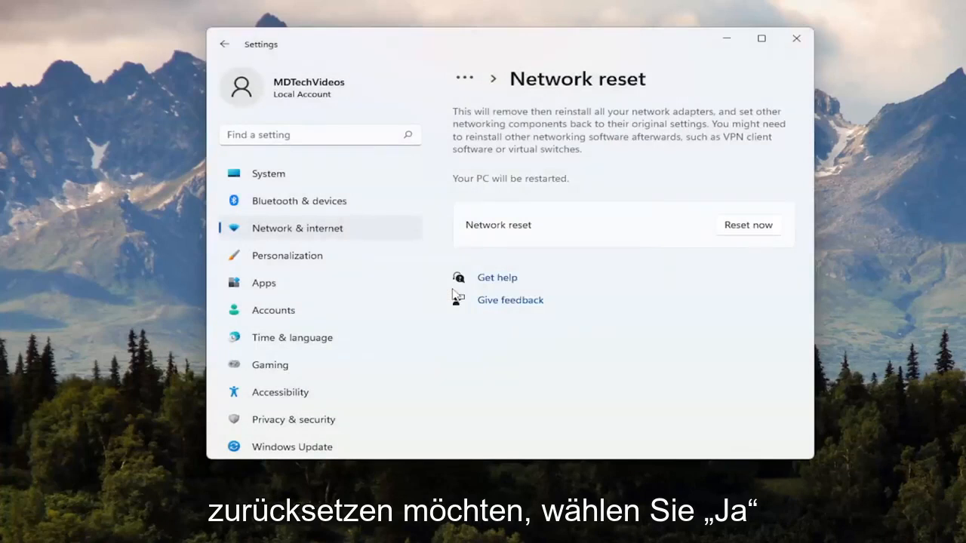
left_click(748, 225)
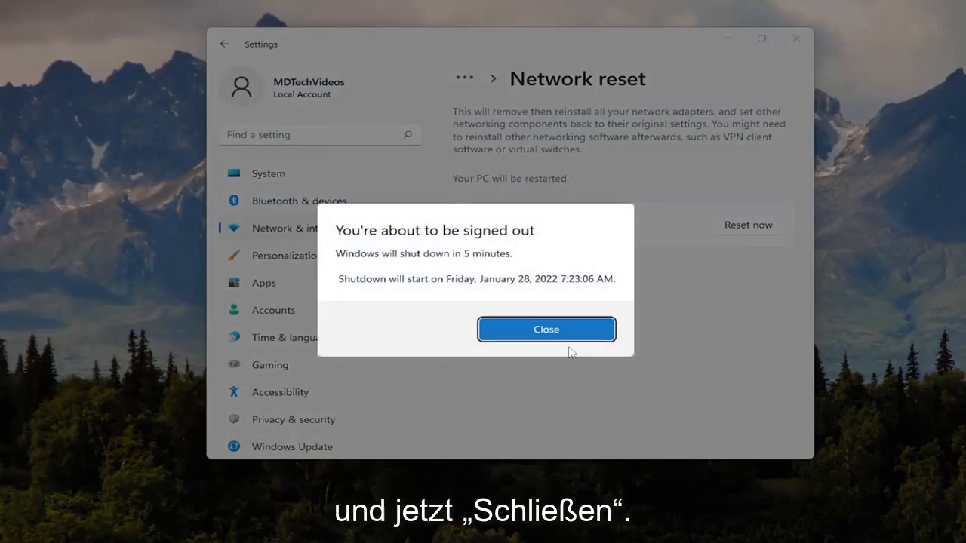
left_click(546, 329)
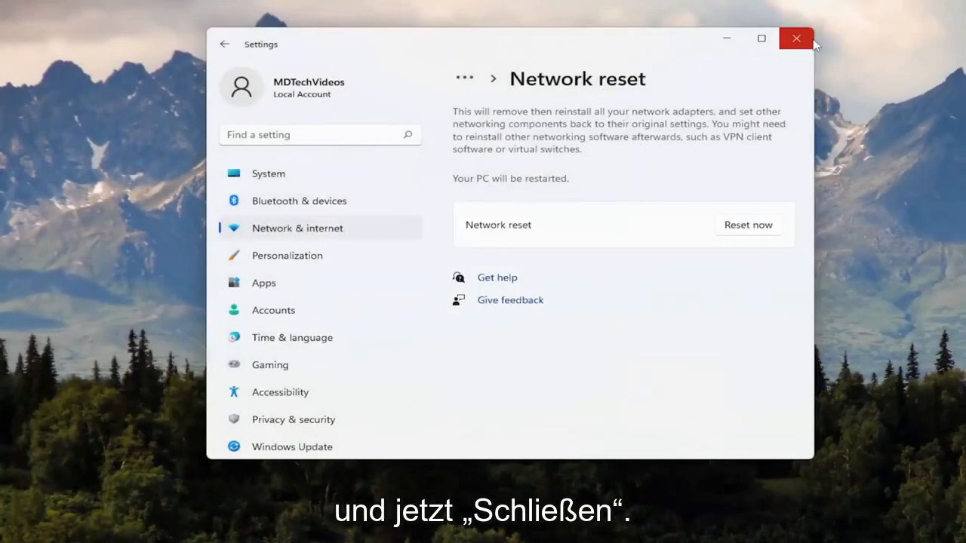
mouse_move(796, 38)
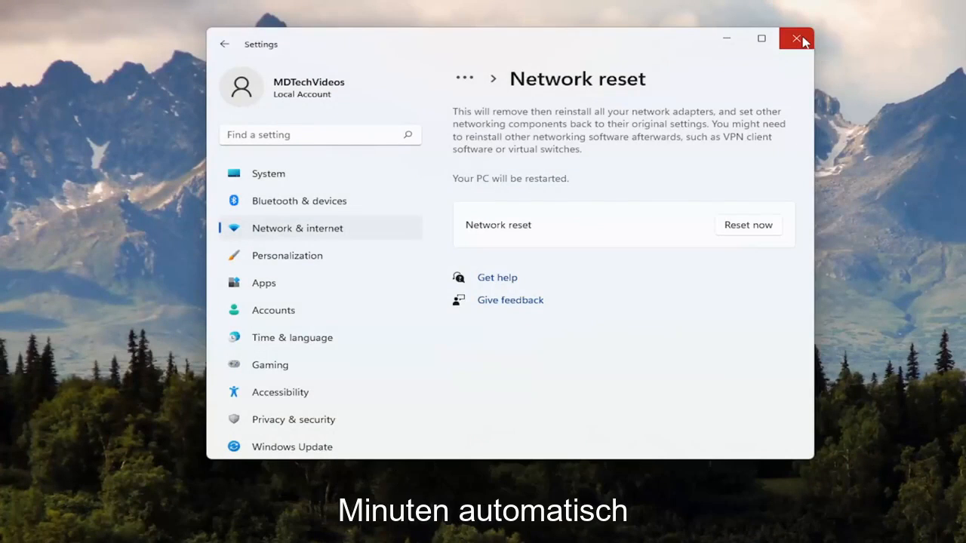
left_click(796, 38)
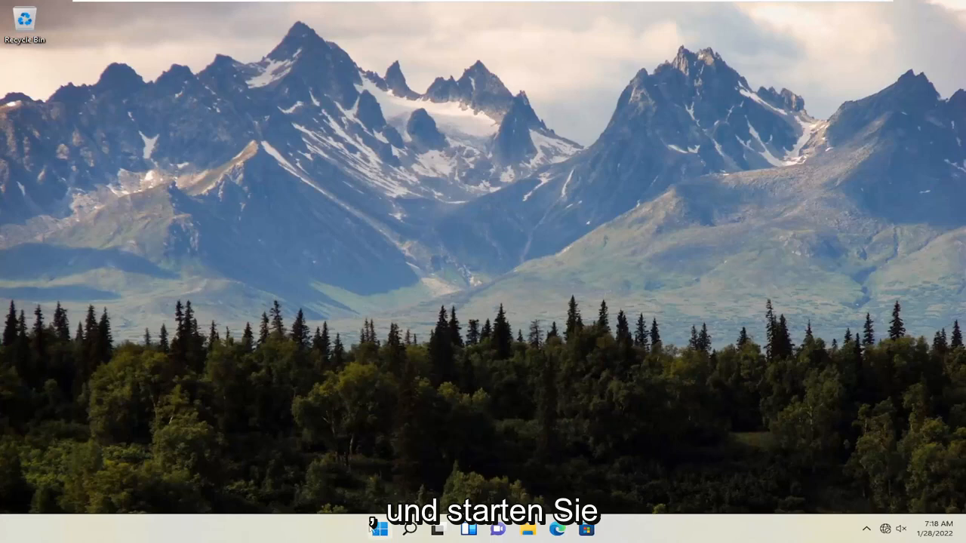
Right-click the Start button to show the quick-link menu with power options.
right_click(379, 528)
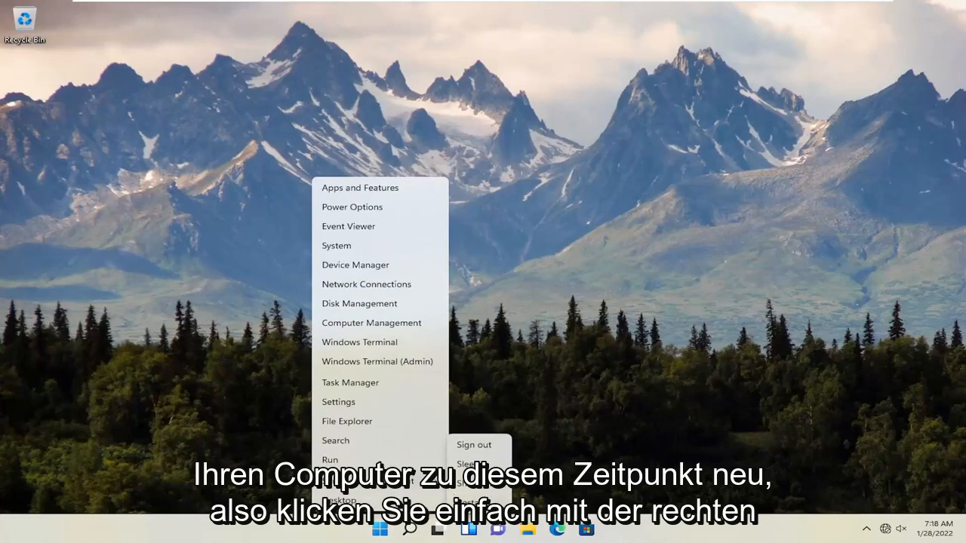